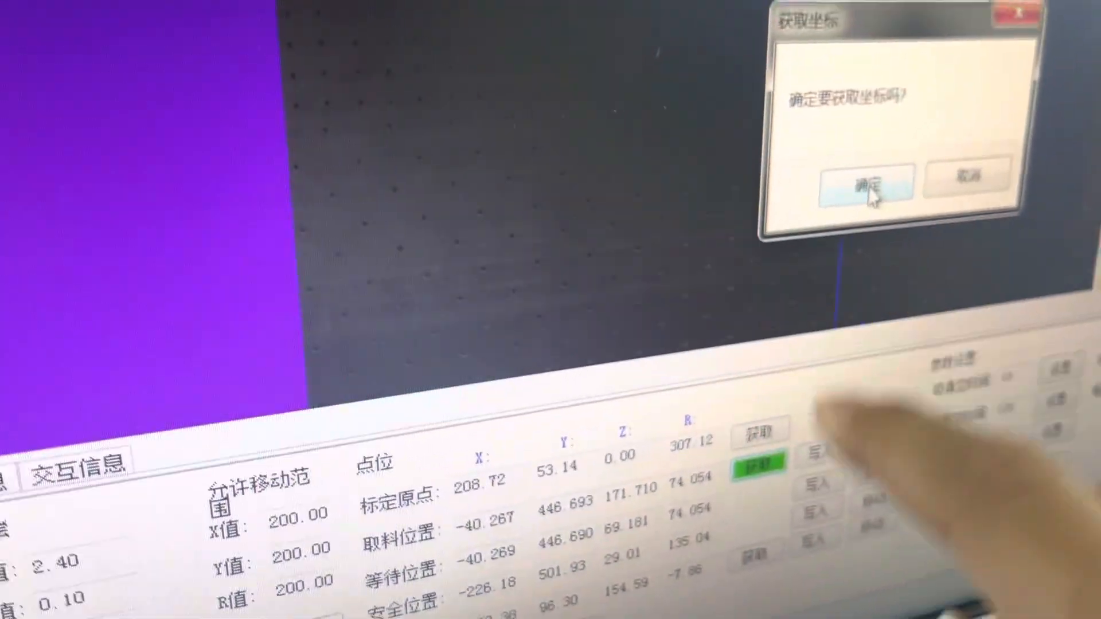
- Capture current robot coordinates (-44.201, 449.873, 171.964, -69.594) and confirm applying them to the point row
click(869, 184)
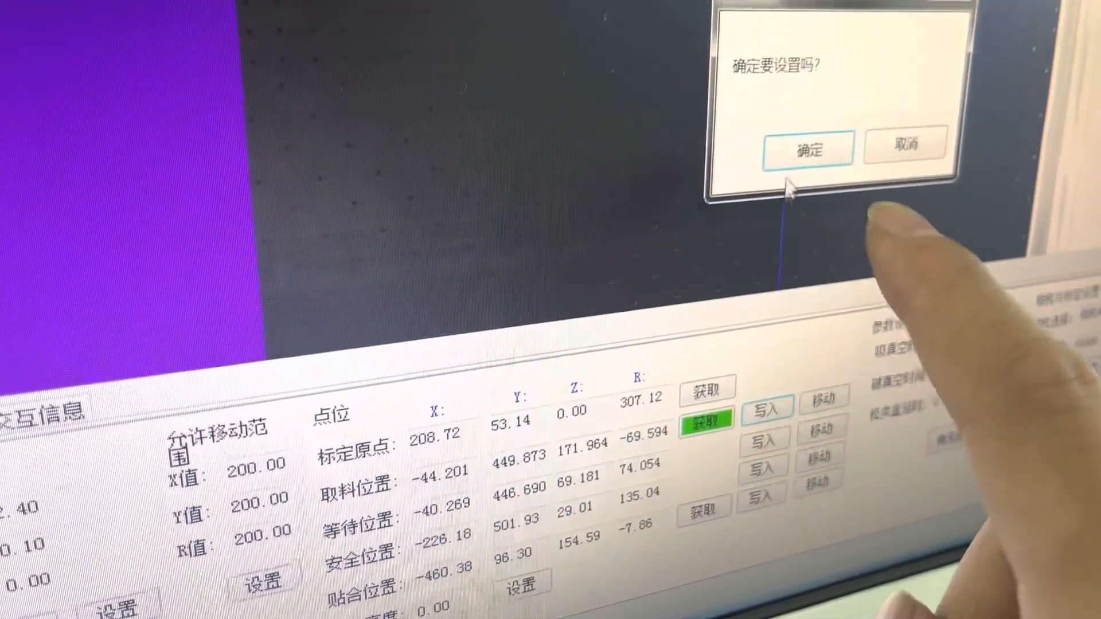
click(807, 149)
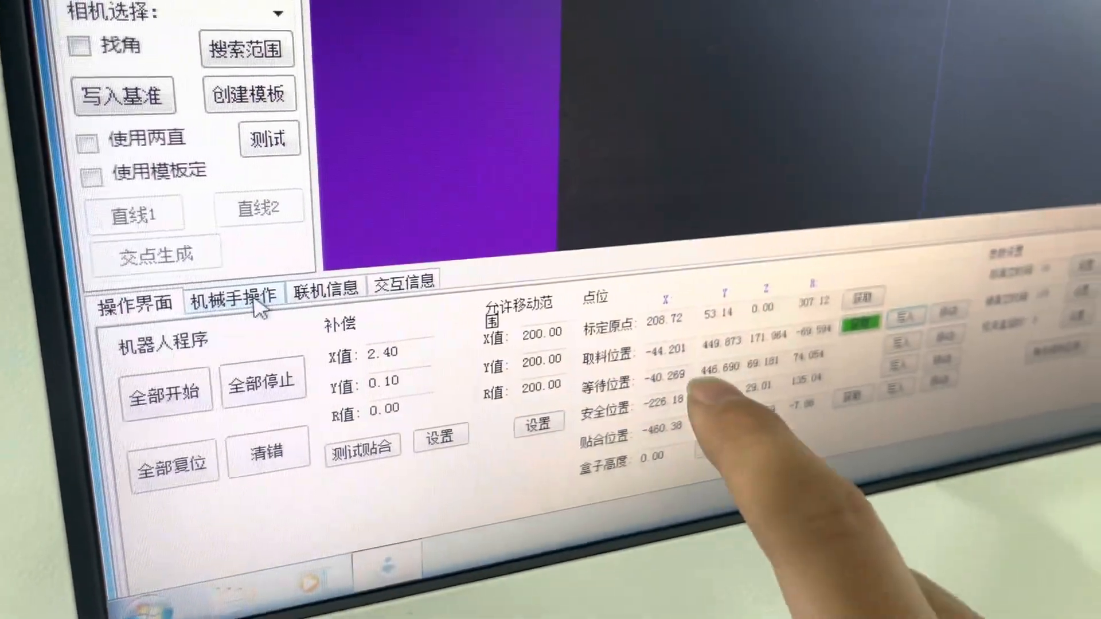
click(235, 293)
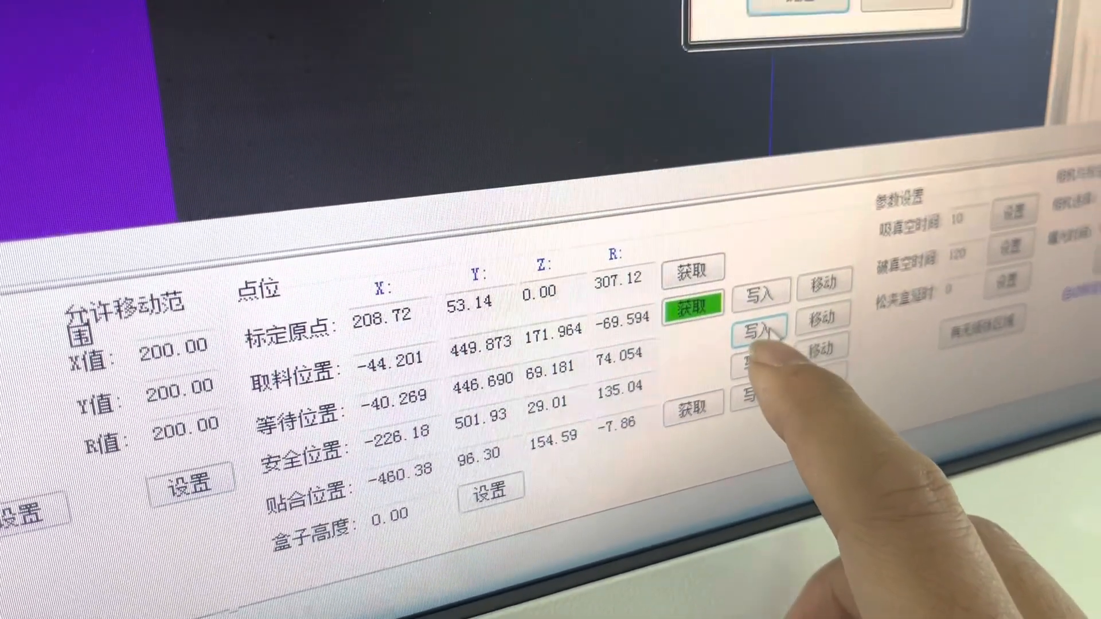
- Write -44.205, 449.873, 104.338, -69.592 into the waiting position and acknowledge the teach-success message
click(761, 331)
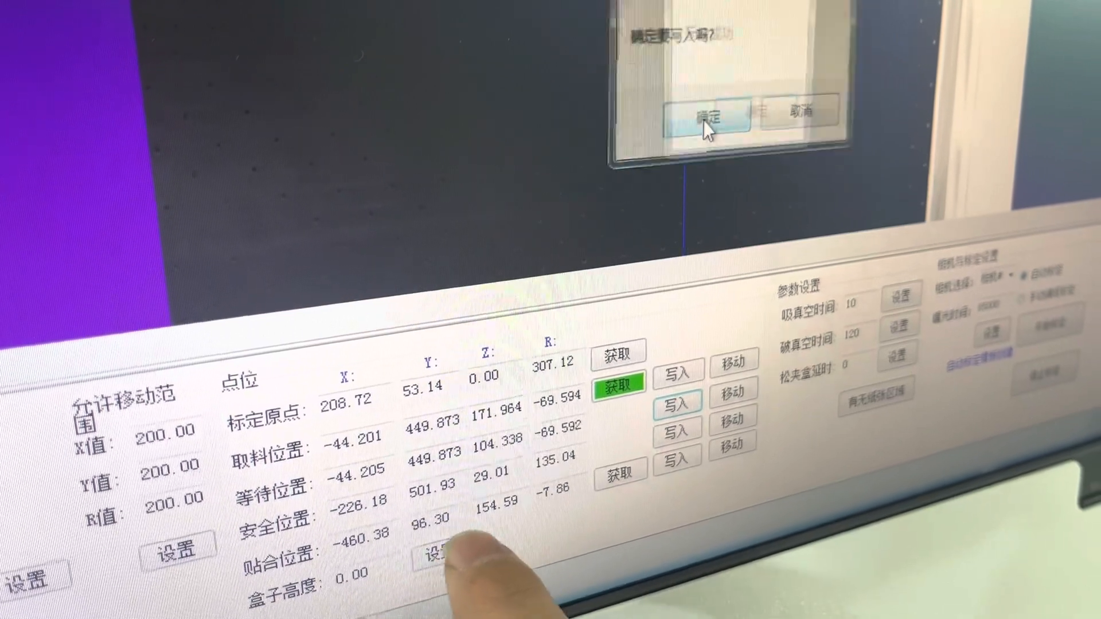
click(702, 113)
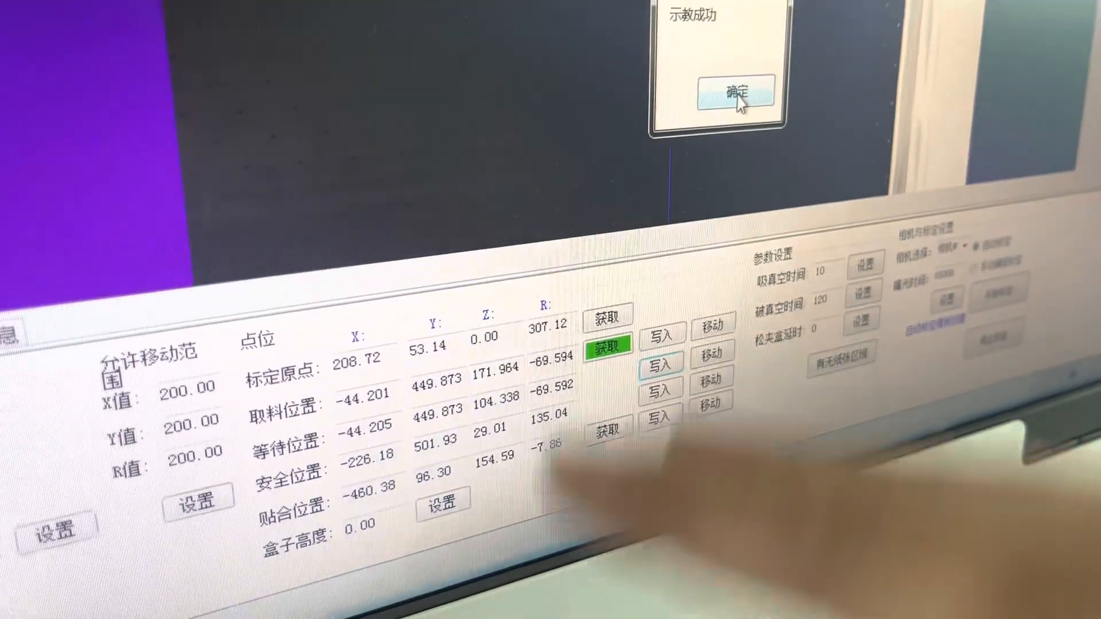
click(726, 93)
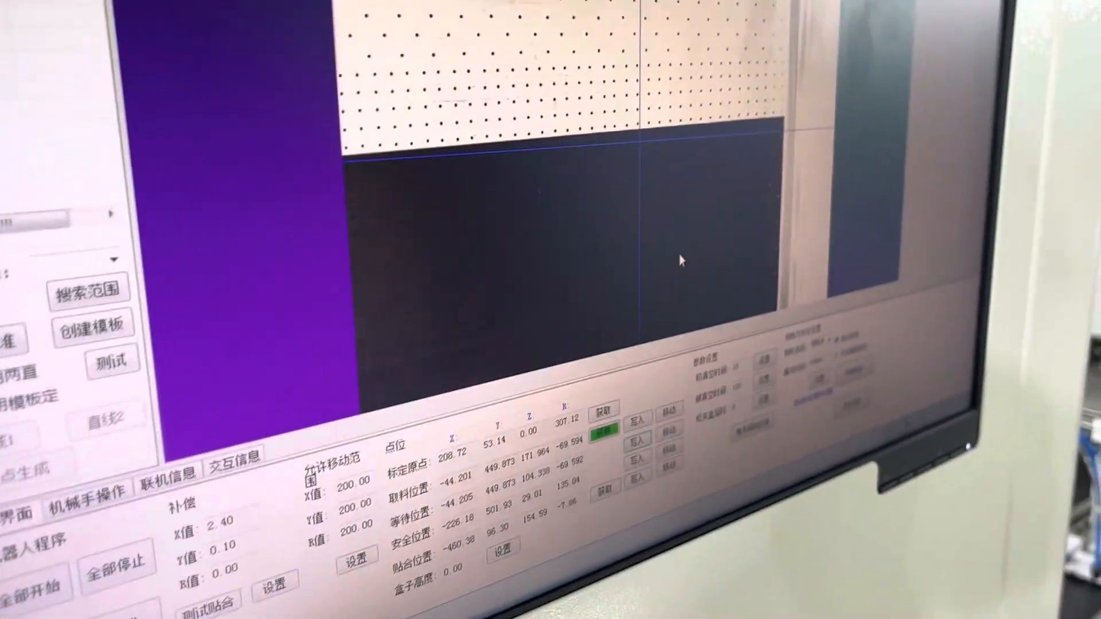